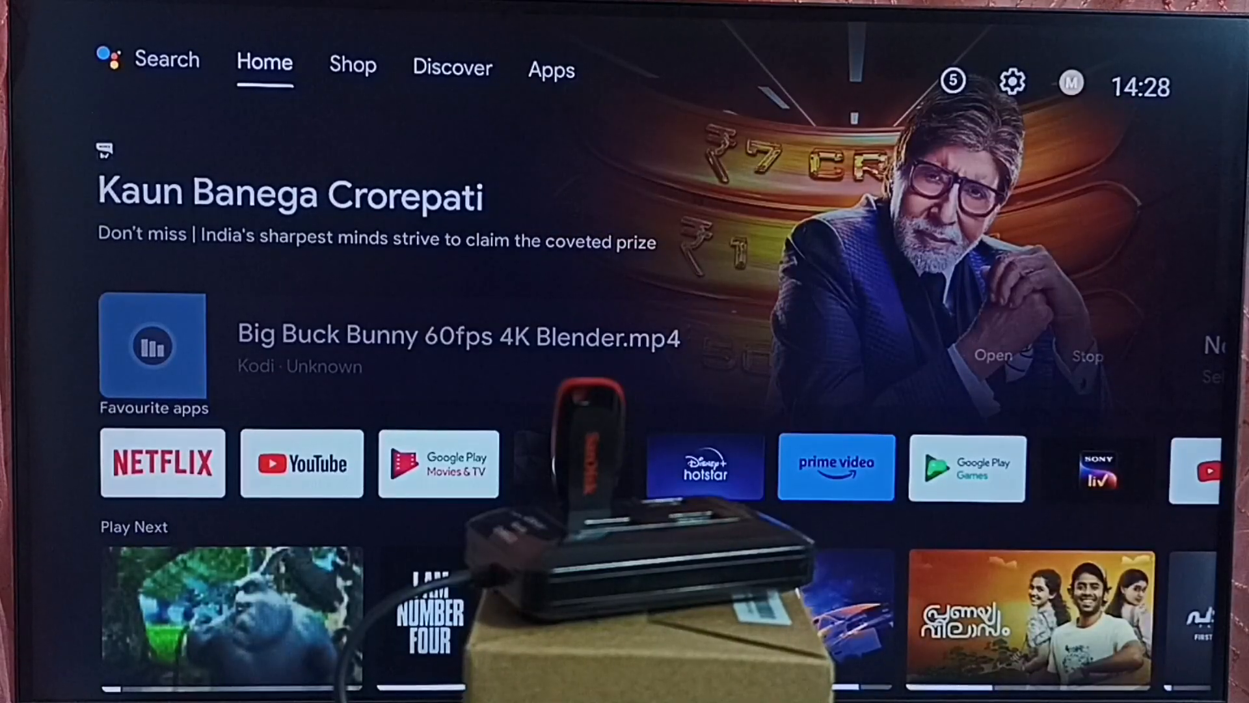
- Move along the home tabs from Shop to the Apps page of installed apps
left_click(353, 65)
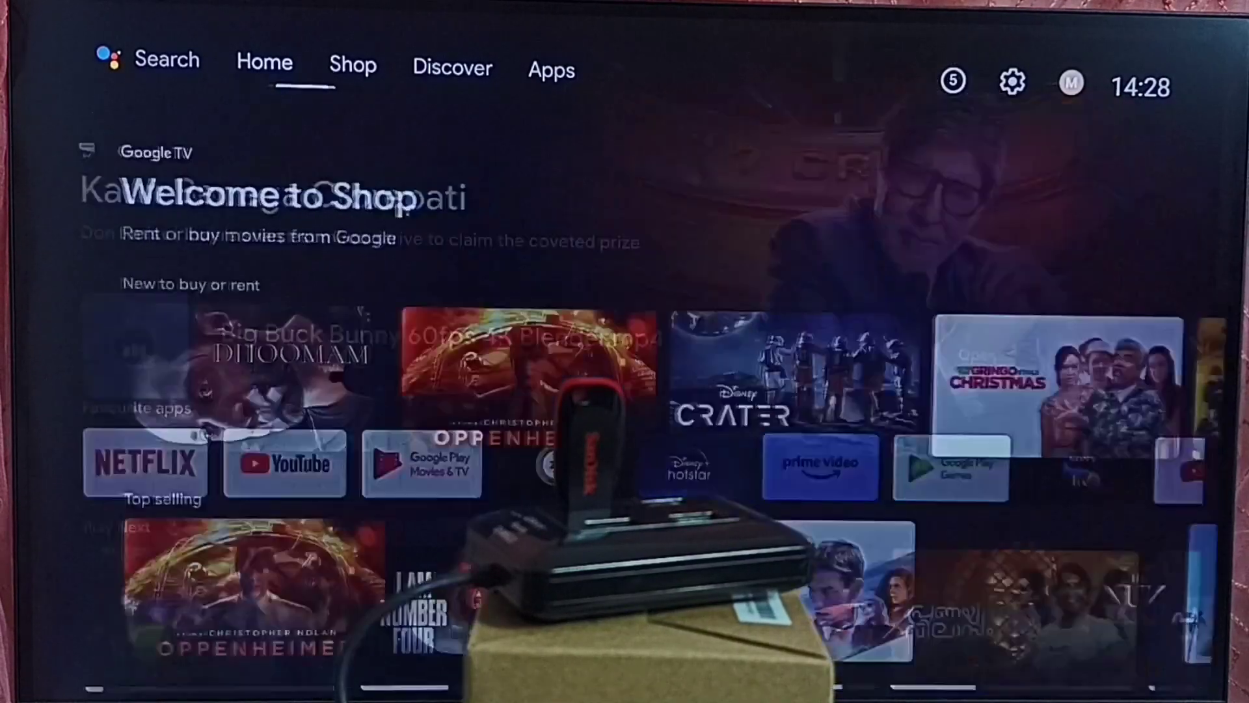
left_click(550, 70)
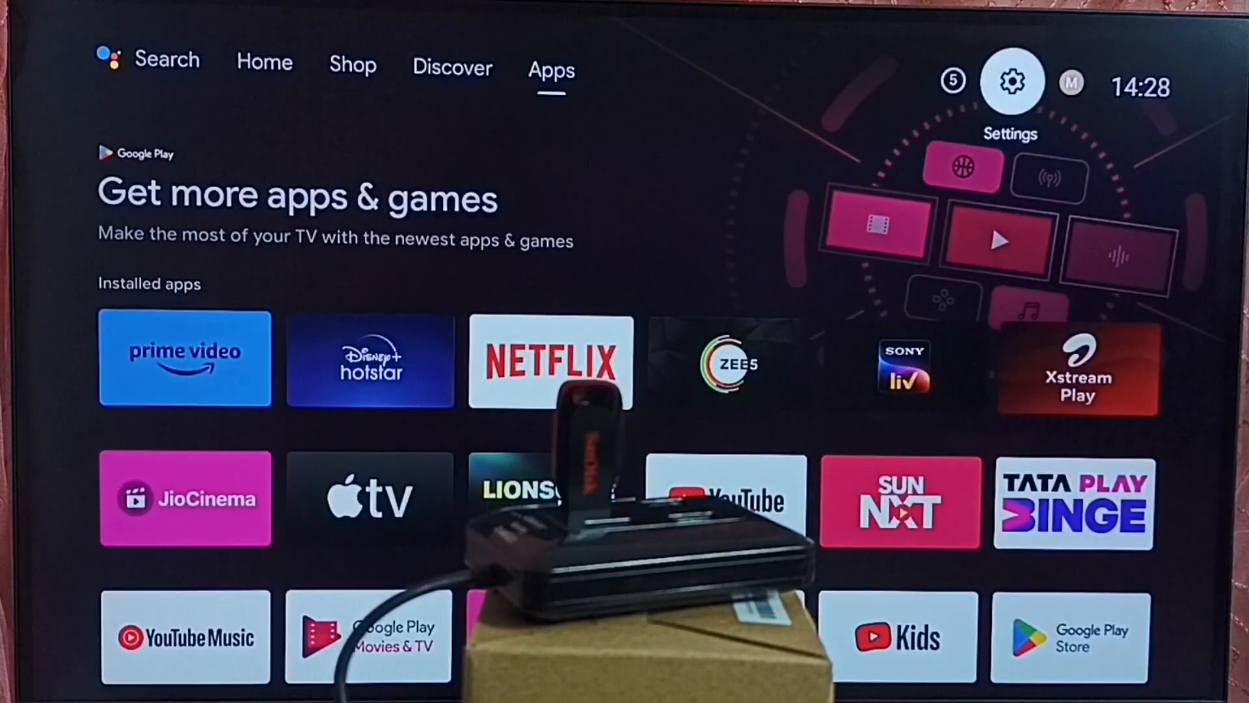
- Eject the SanDisk USB drive via Settings > Device Preferences > Storage
left_click(1009, 79)
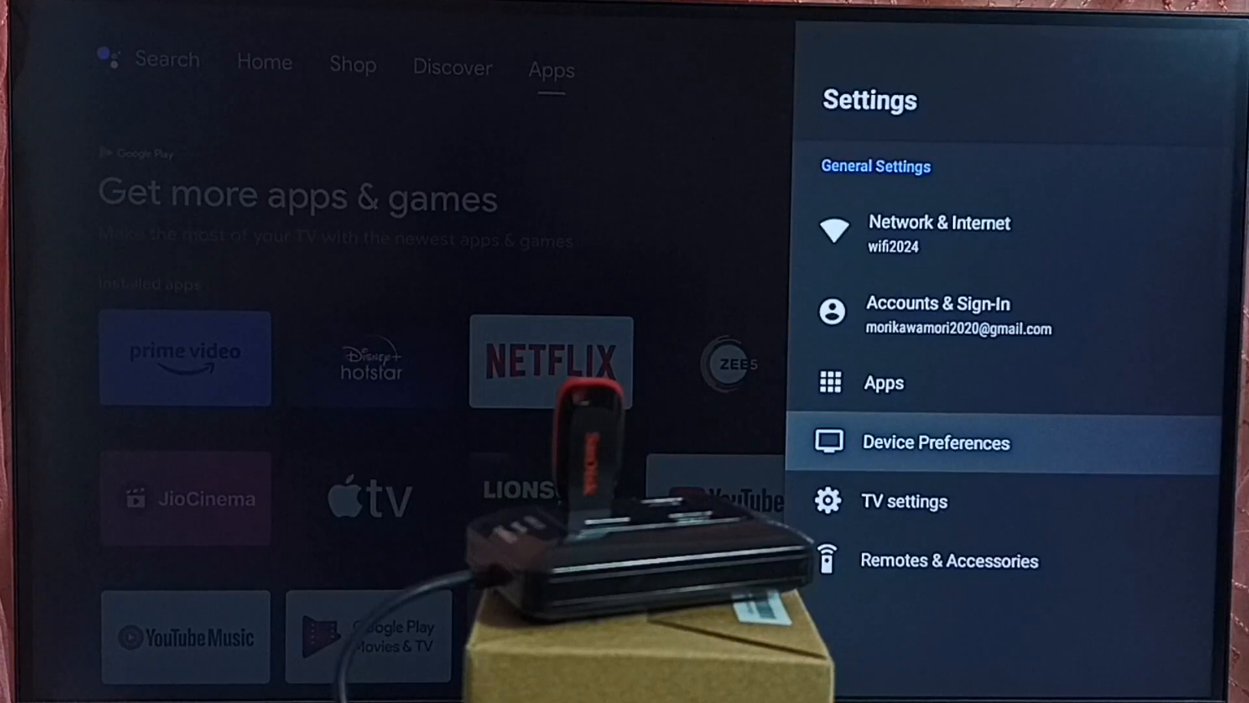
left_click(935, 441)
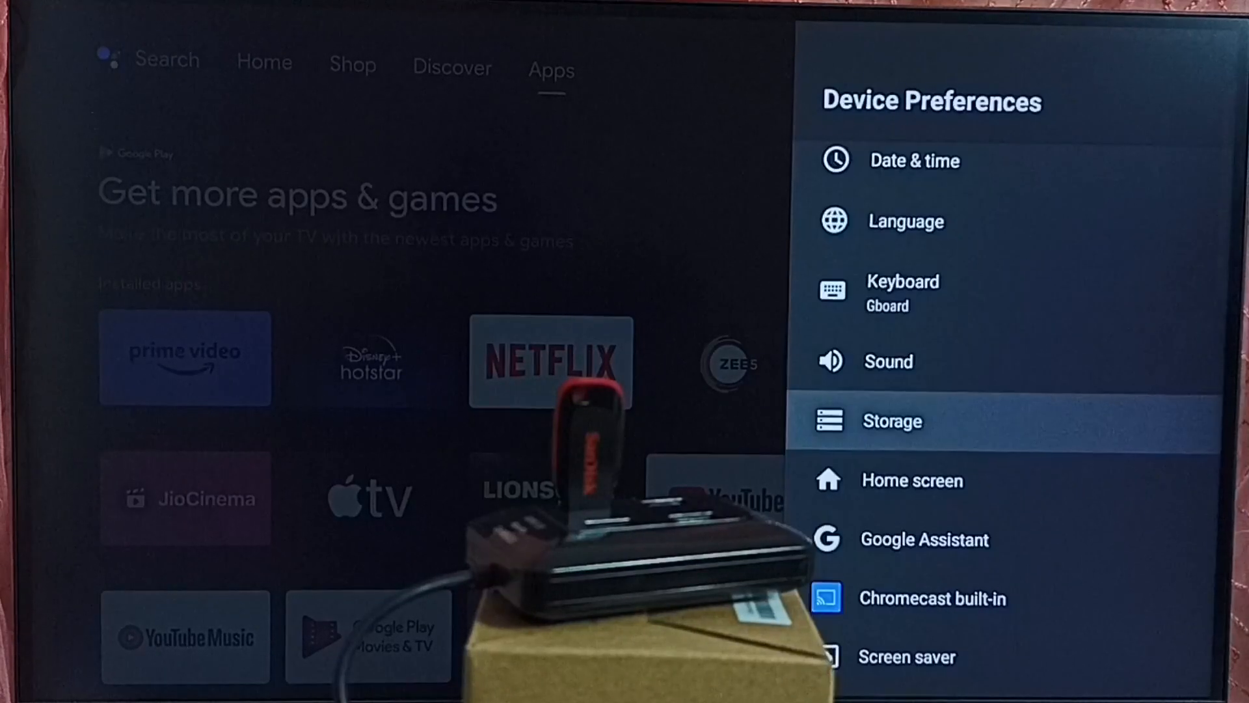
left_click(893, 420)
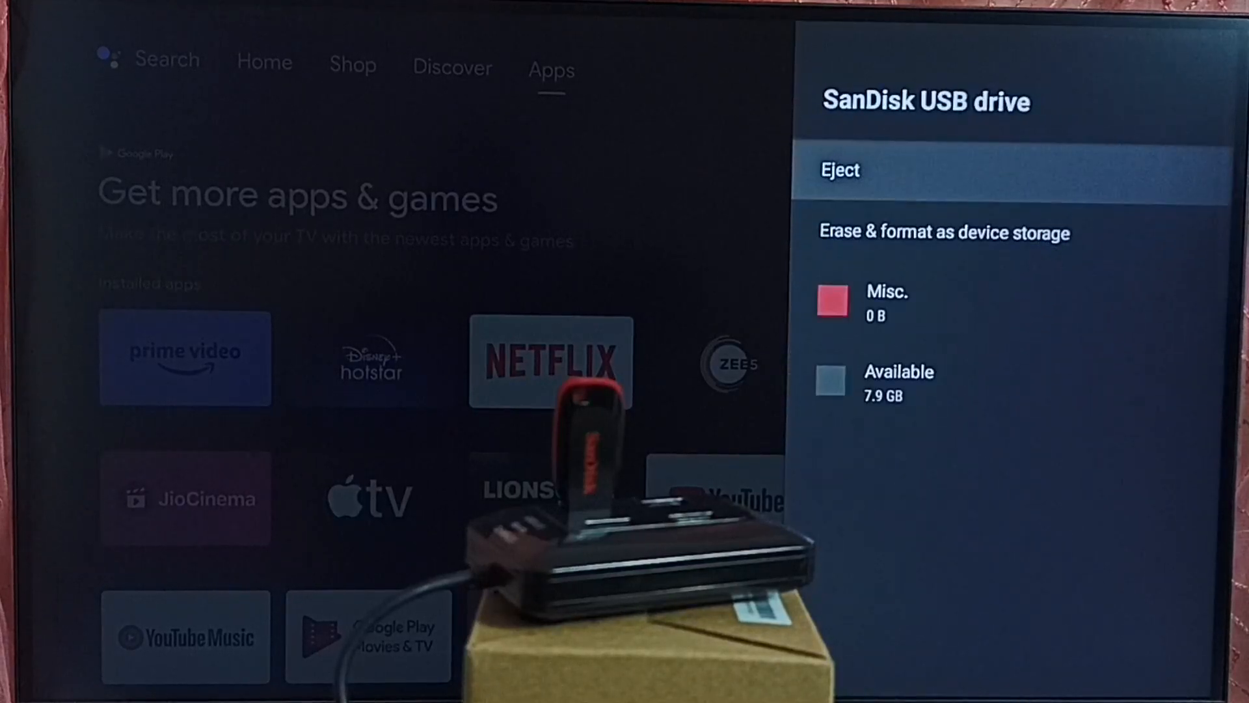
left_click(840, 169)
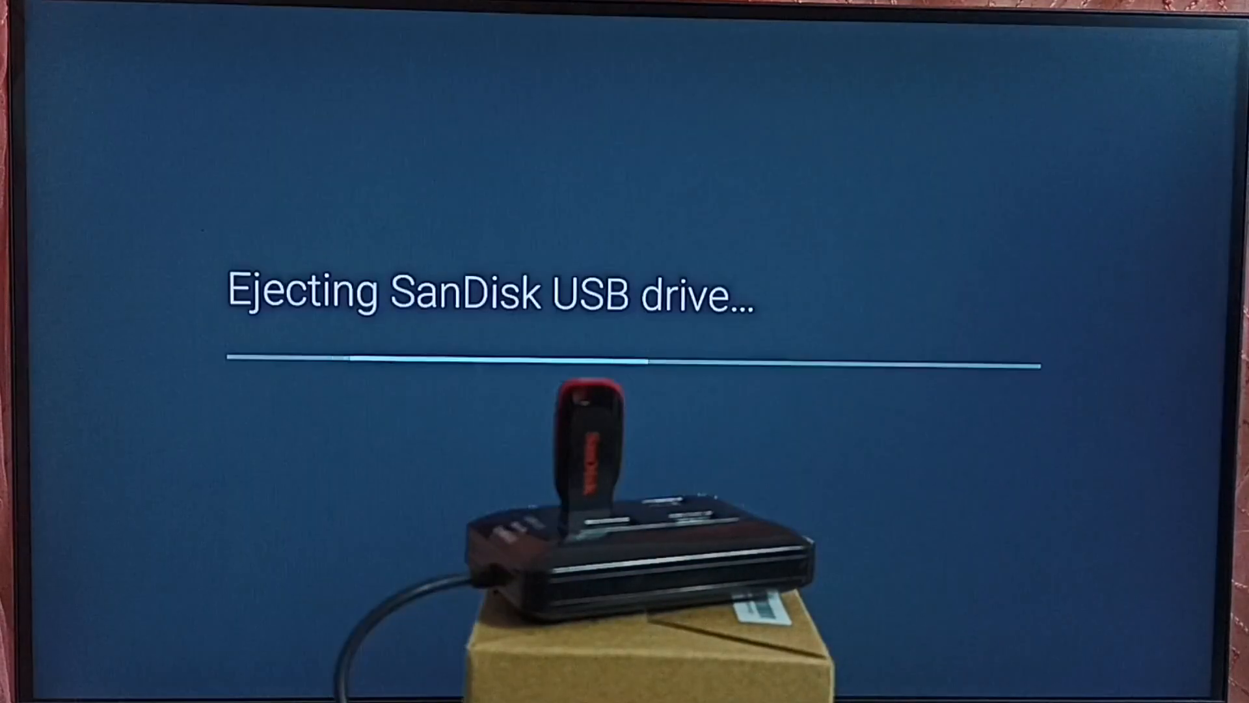